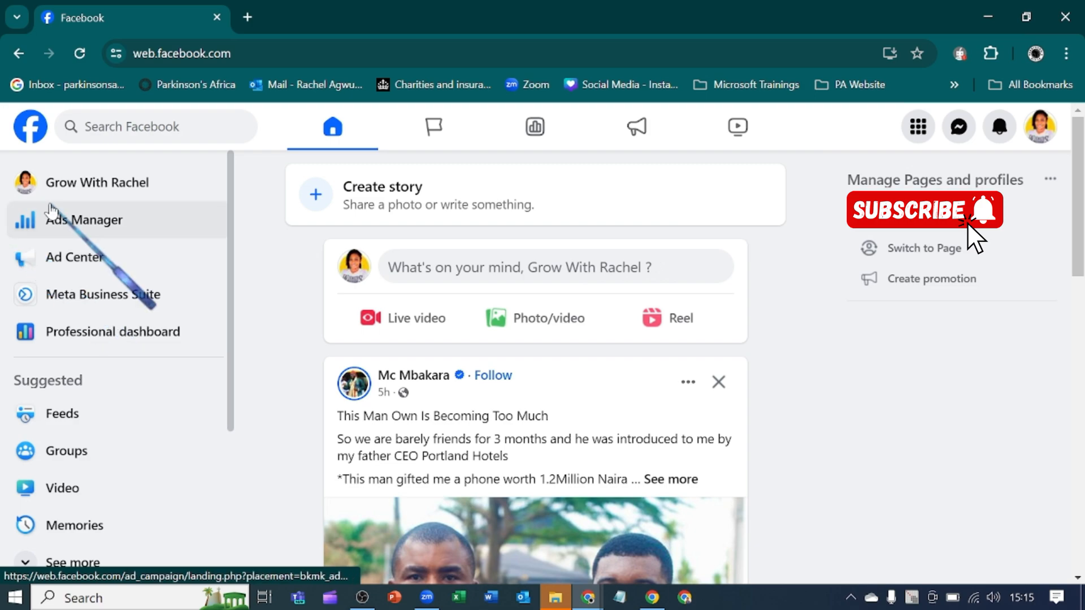
Step: Switch to the Grow With Rachel page profile from the left sidebar
{"action": "left_click", "coordinate": [97, 182]}
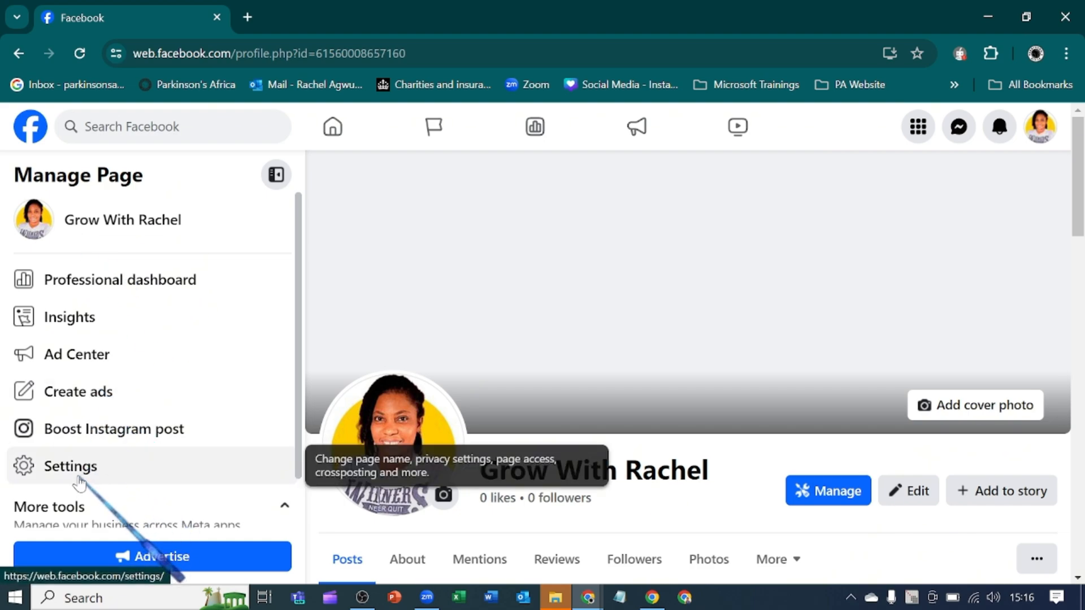
Step: Open Settings & privacy for the Grow With Rachel page from the Manage Page sidebar
{"action": "left_click", "coordinate": [70, 466]}
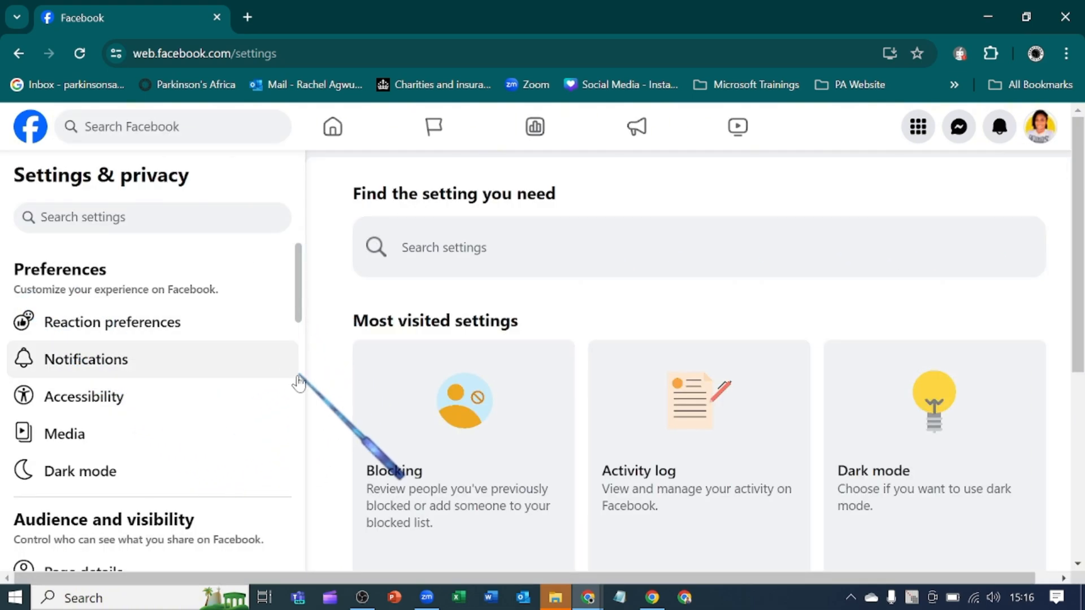